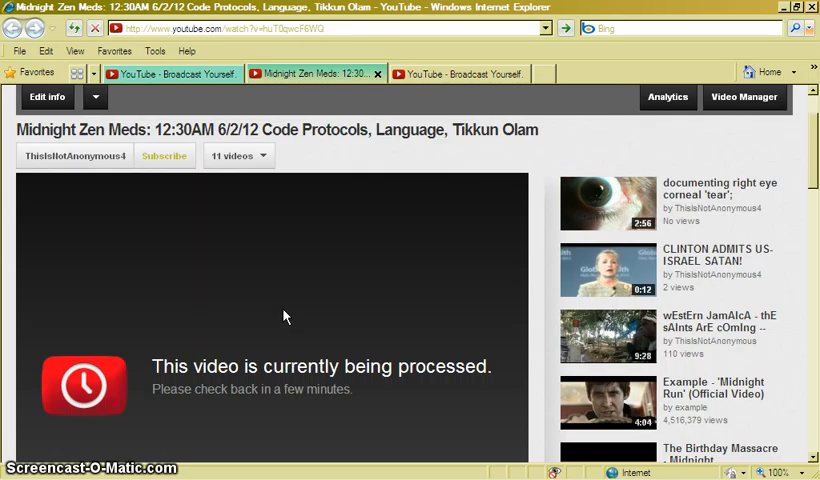
pyautogui.moveTo(456, 150)
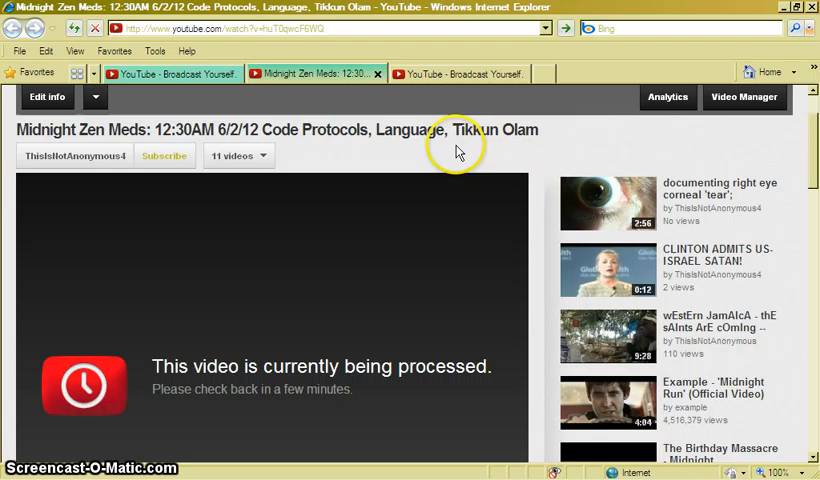
pyautogui.moveTo(530, 130)
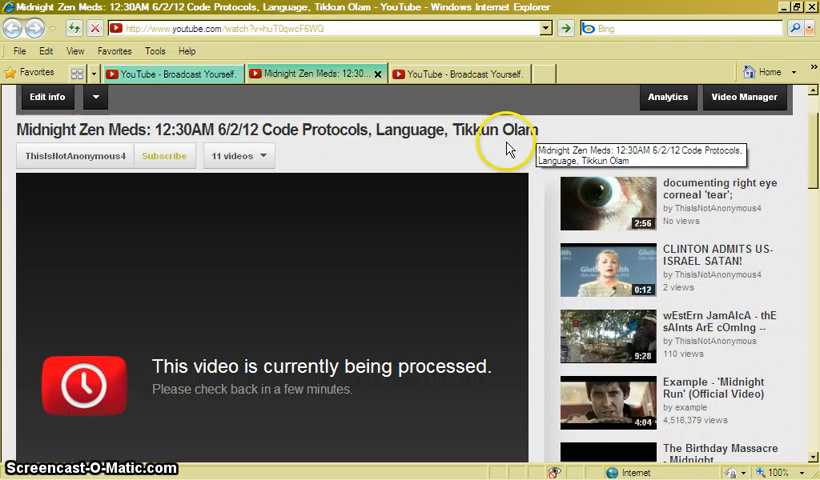
pyautogui.moveTo(536, 136)
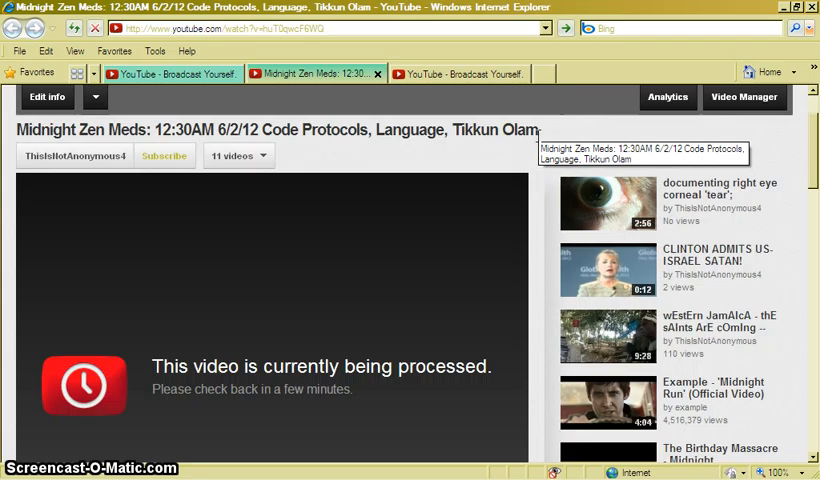
pyautogui.moveTo(454, 140)
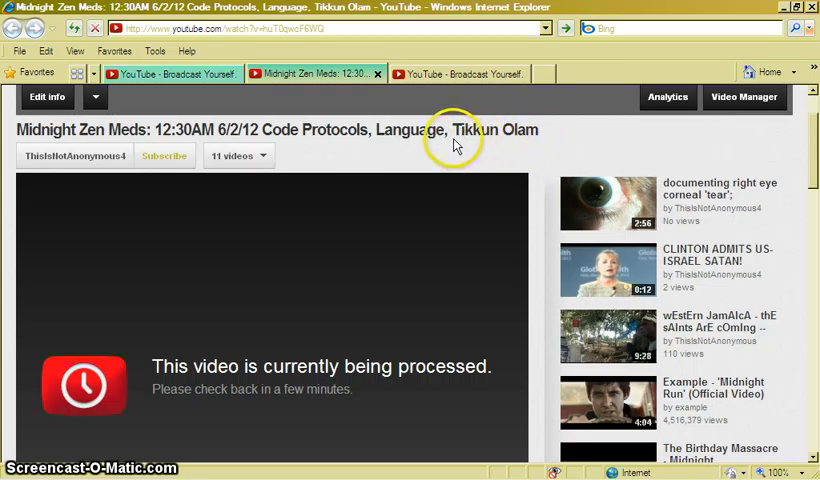
pyautogui.moveTo(530, 130)
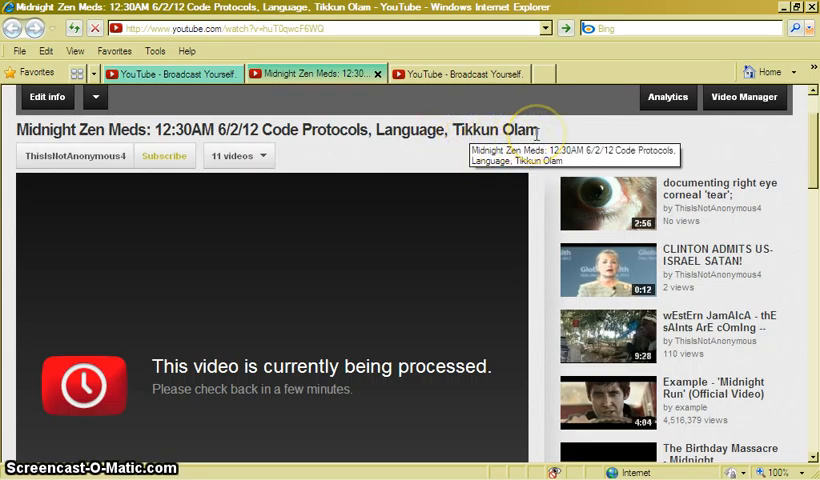
pyautogui.moveTo(392, 198)
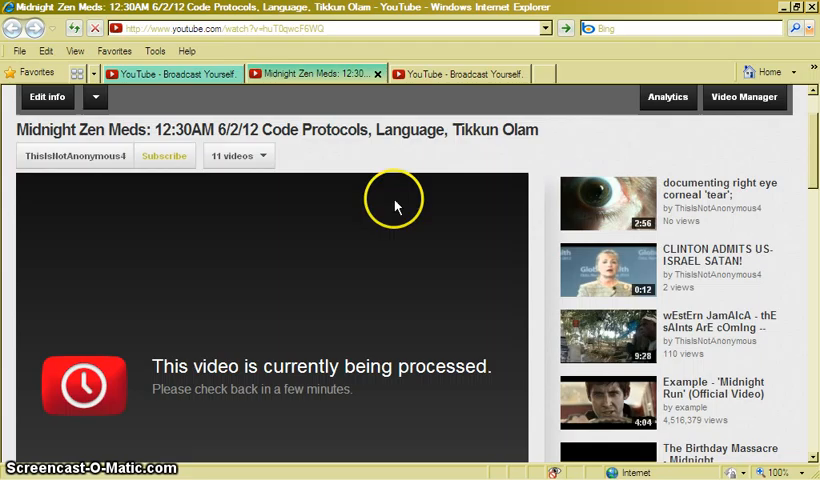
pyautogui.moveTo(376, 272)
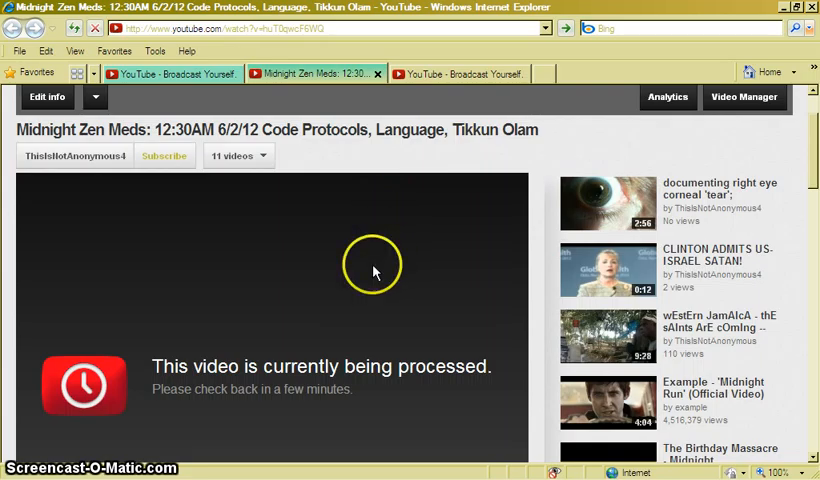
pyautogui.moveTo(444, 158)
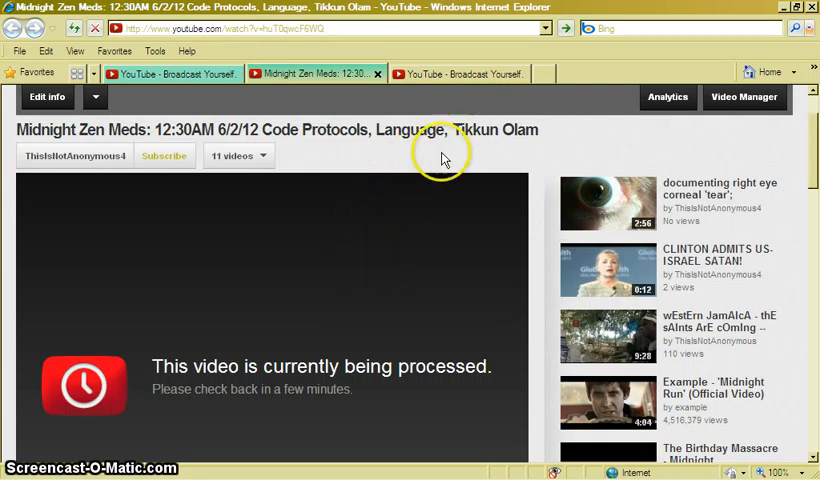
pyautogui.moveTo(382, 306)
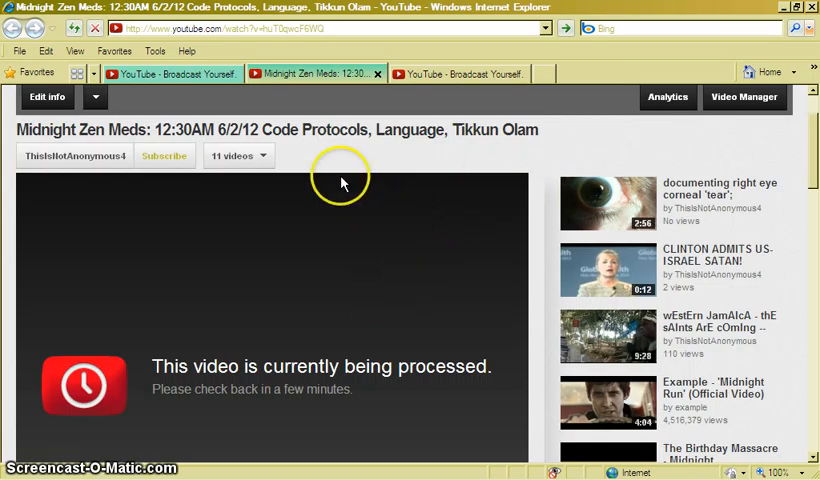
pyautogui.moveTo(180, 72)
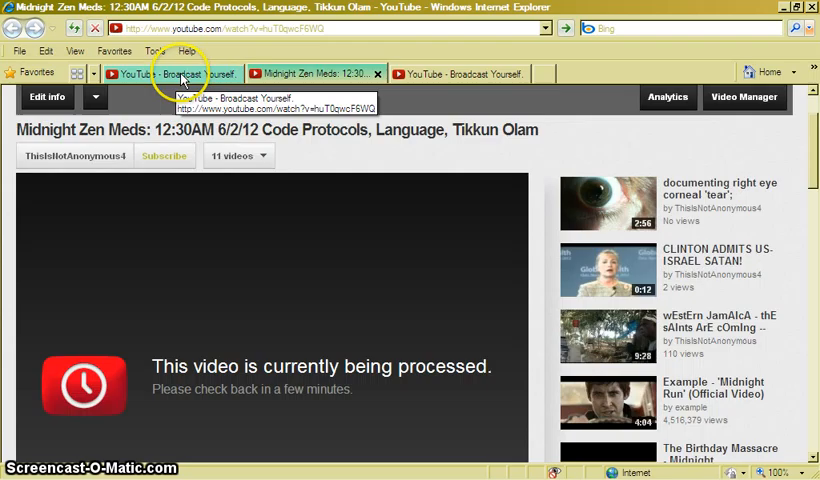
# Step: Bring the other open YouTube video page to the front, which reports the video is not available
pyautogui.click(170, 72)
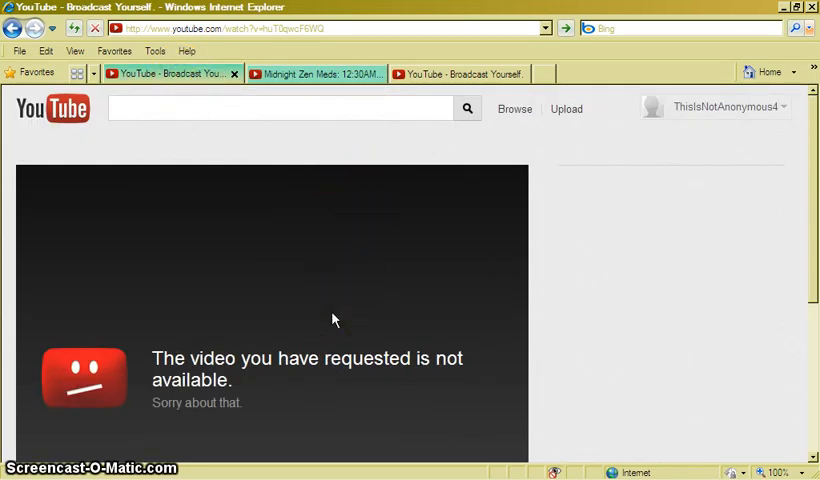
pyautogui.moveTo(324, 80)
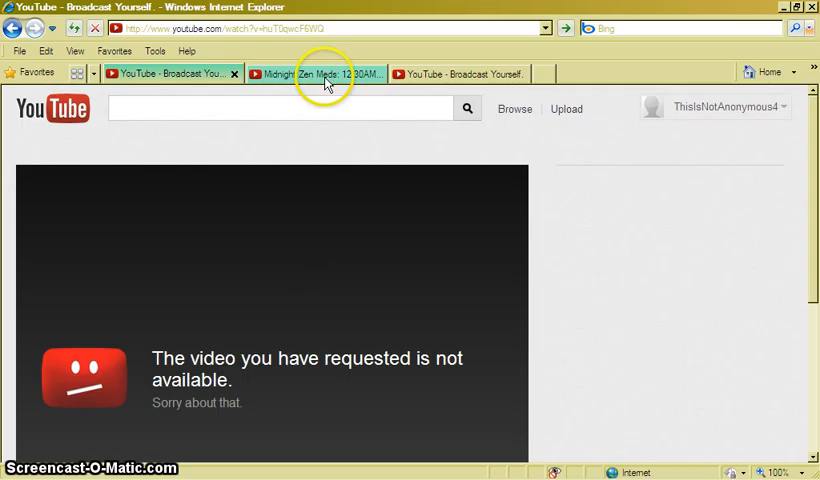
pyautogui.moveTo(436, 74)
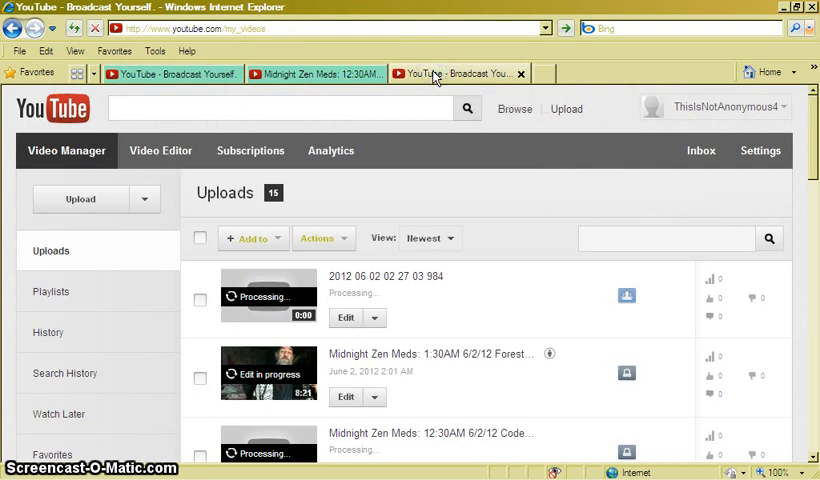
pyautogui.moveTo(96, 60)
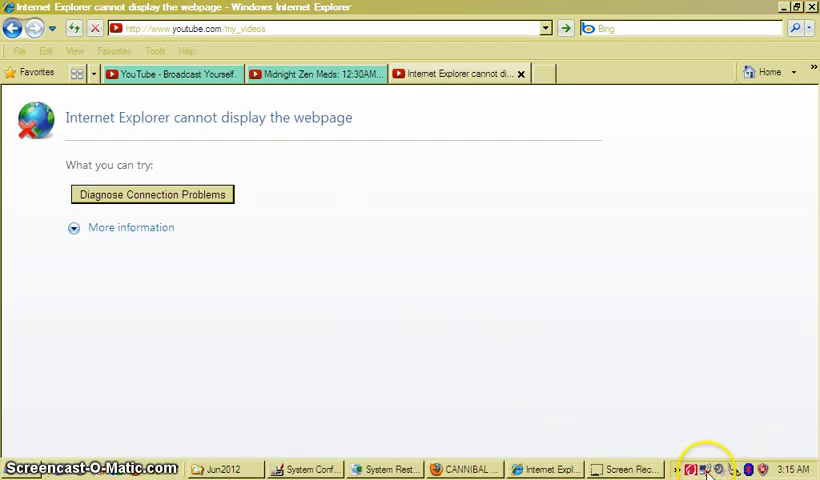
pyautogui.moveTo(254, 198)
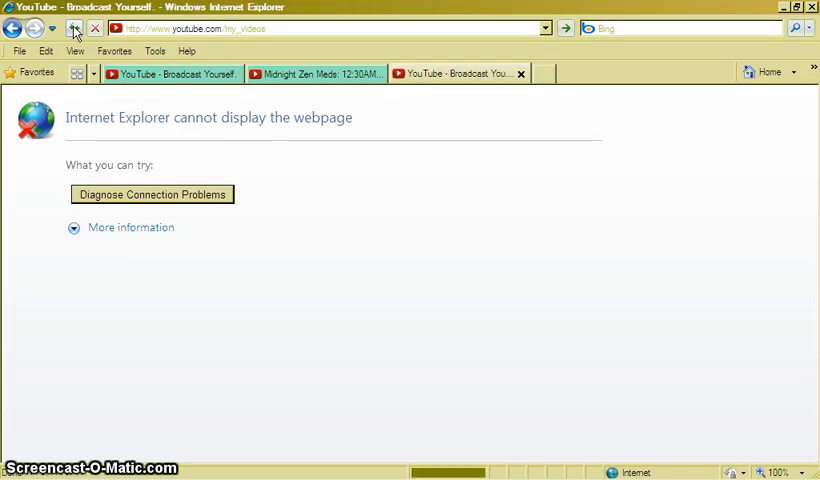
# Step: Reload the uploads list and scroll to the 12:30AM upload marked failed (upload aborted)
pyautogui.click(76, 28)
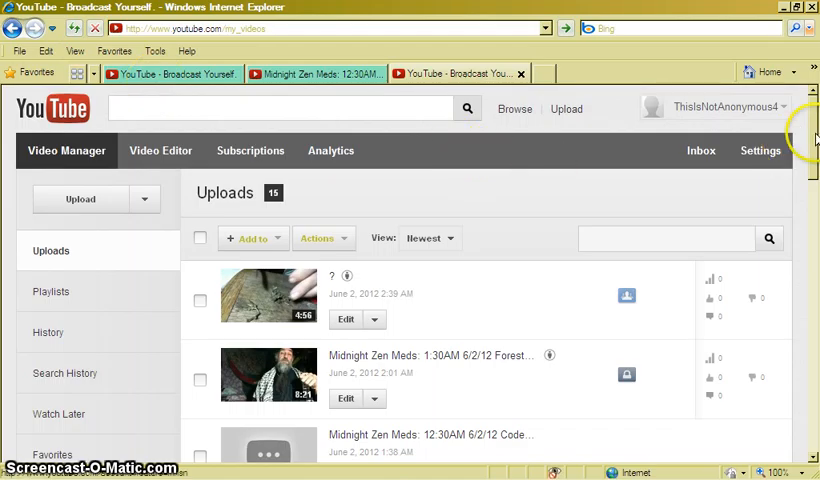
pyautogui.scroll(-3)
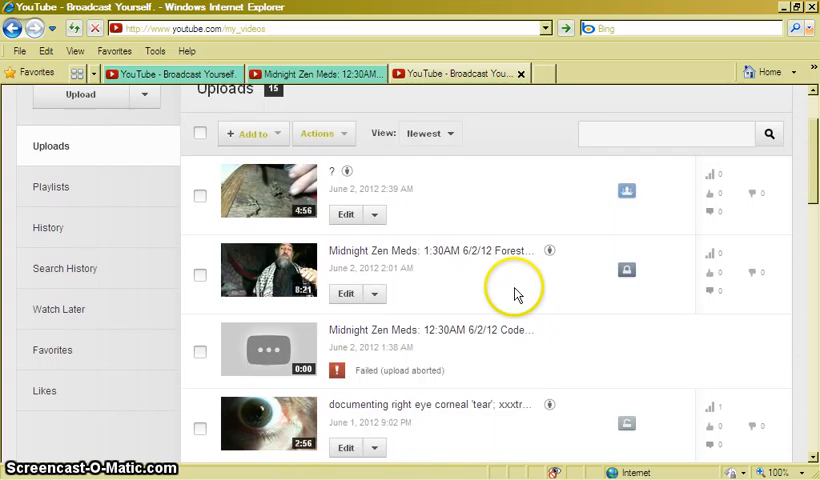
pyautogui.moveTo(444, 348)
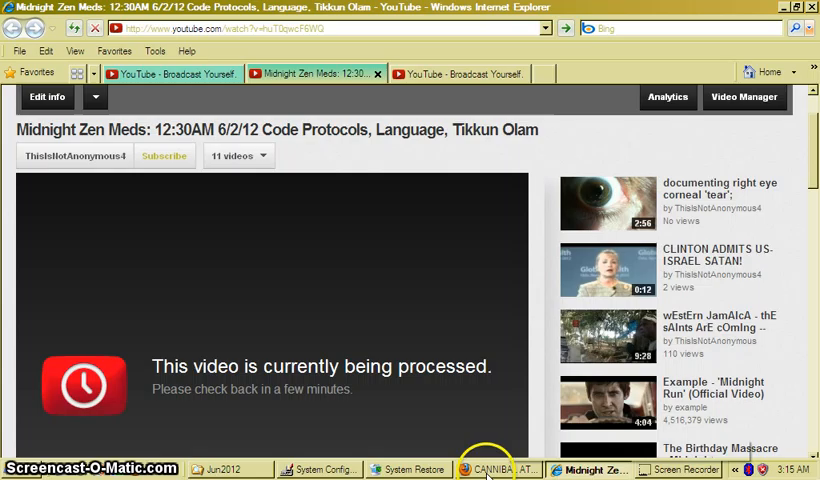
pyautogui.moveTo(500, 470)
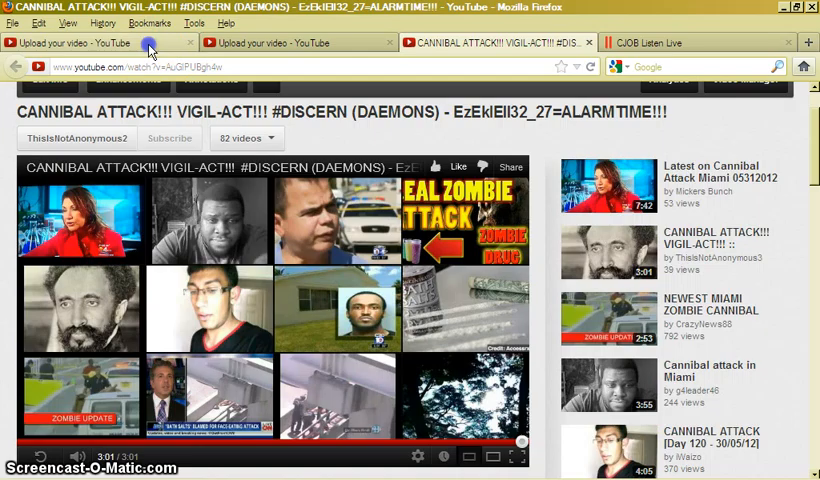
# Step: Check the nature share upload, then the Tikkun Olam 12:30AM re-upload's progress in Firefox
pyautogui.click(100, 42)
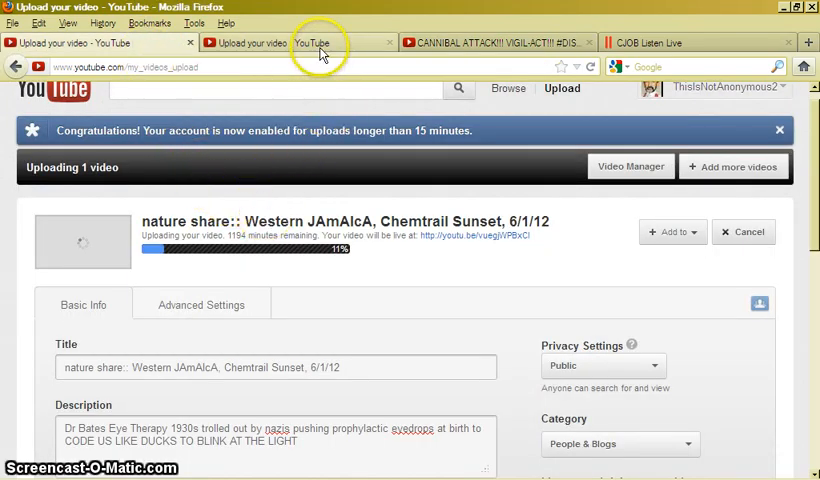
pyautogui.click(200, 304)
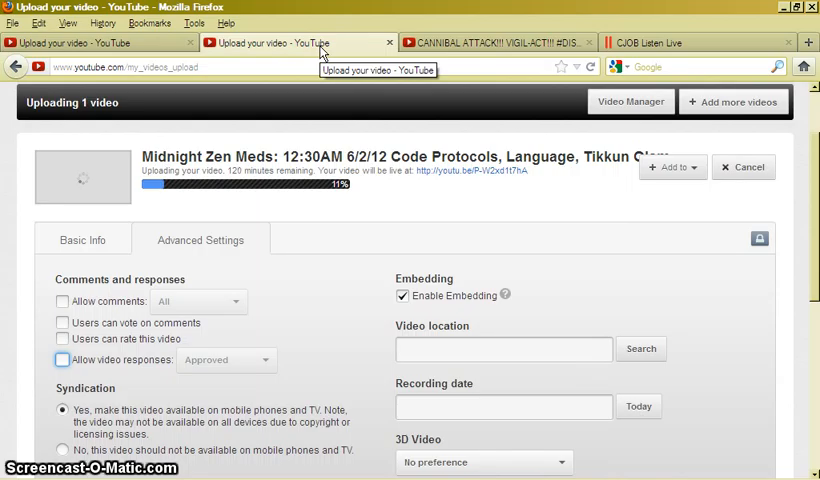
pyautogui.moveTo(252, 208)
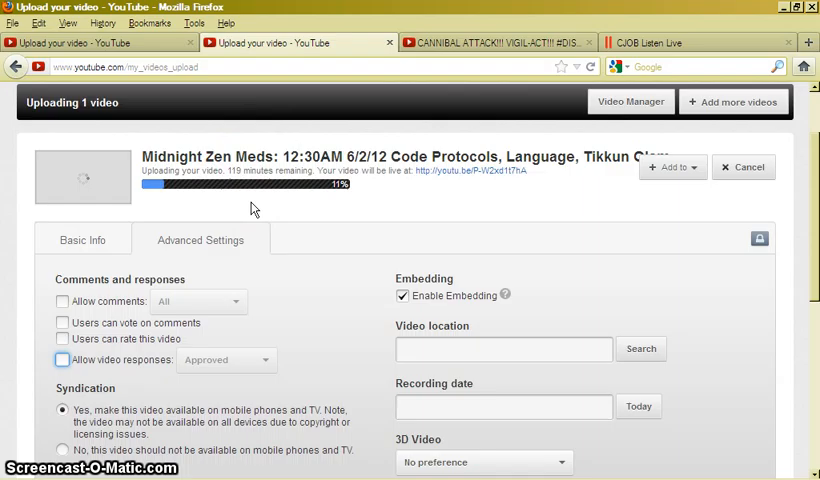
pyautogui.moveTo(244, 184)
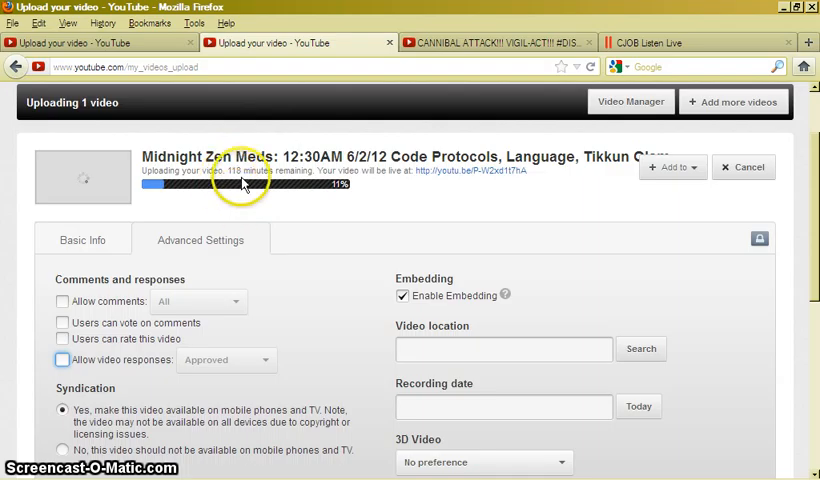